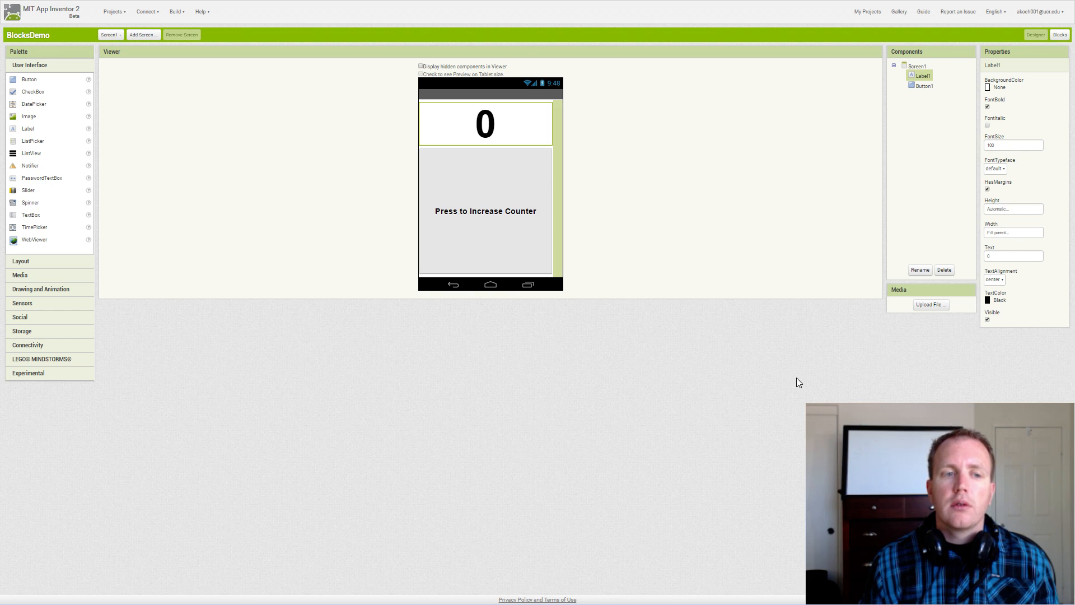
mouse_move(783, 378)
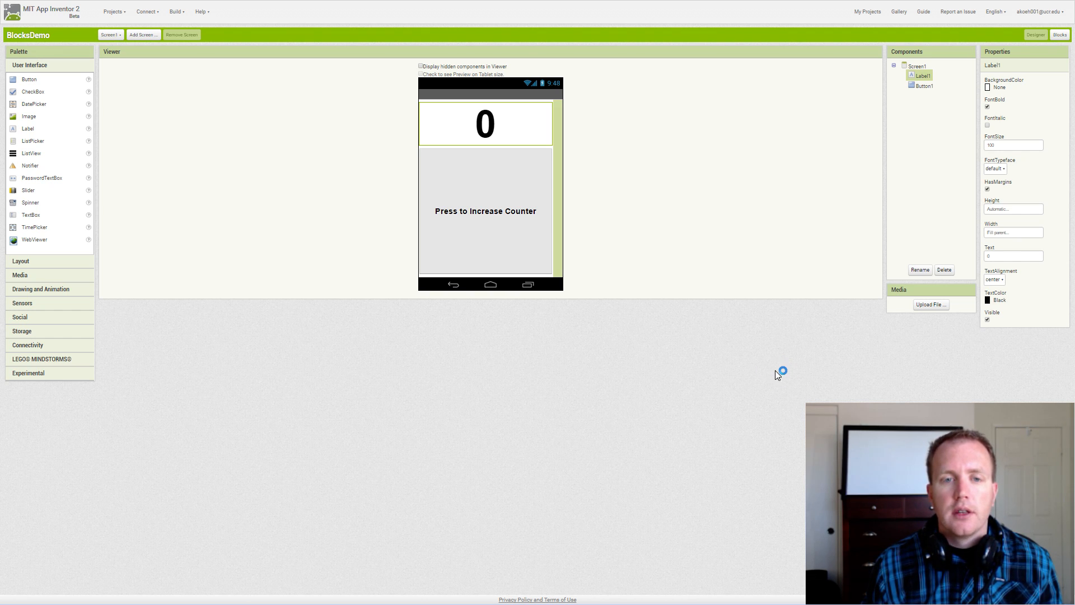
mouse_move(518, 190)
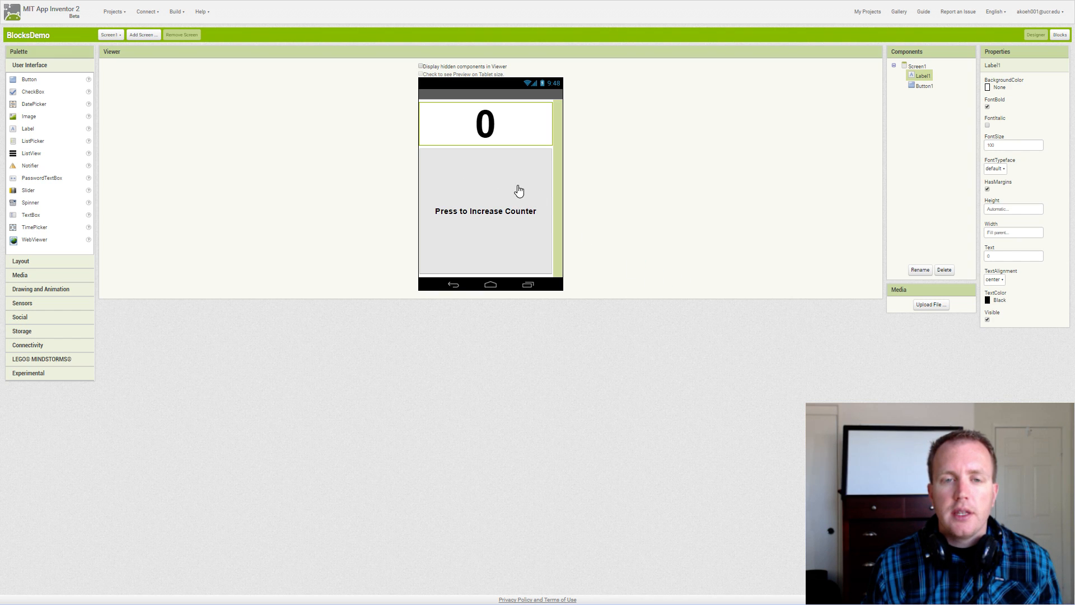
mouse_move(471, 132)
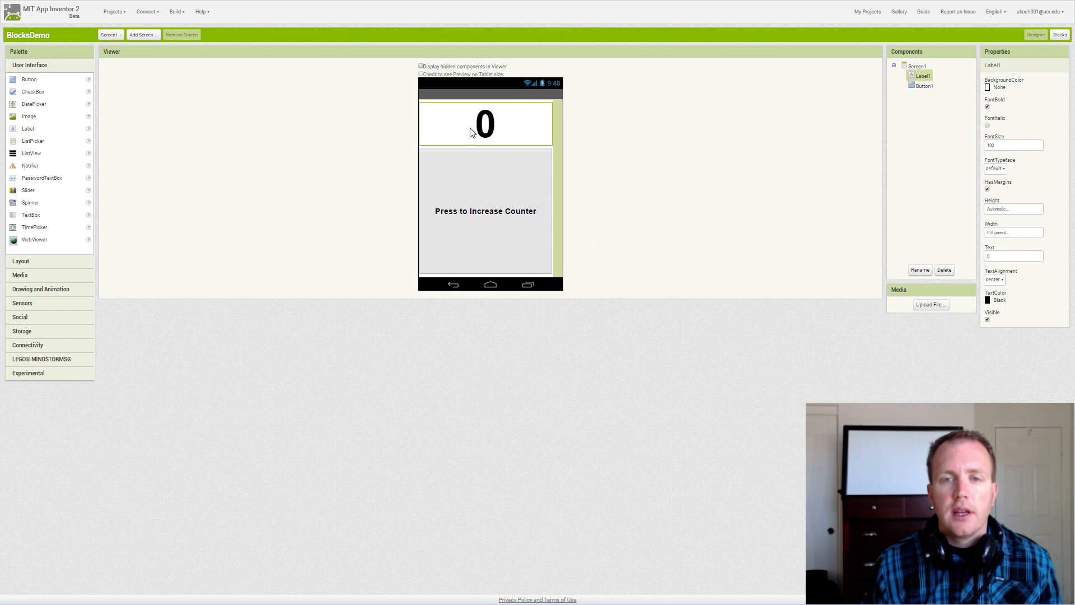
mouse_move(678, 135)
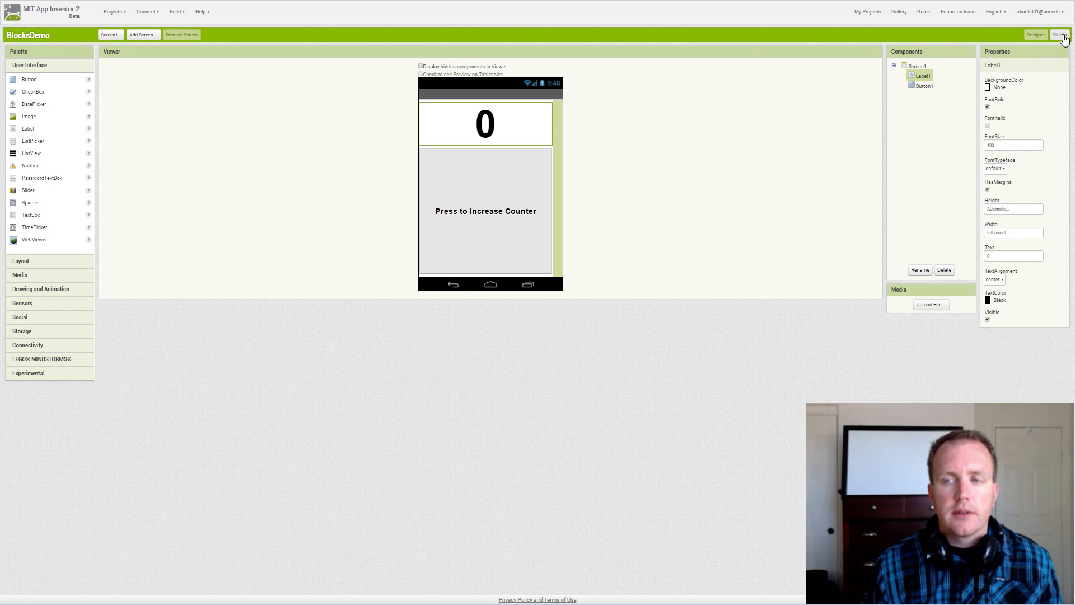
Step: Switch BlocksDemo to the Blocks editor showing the global counter and Button1.Click handler
click(1049, 35)
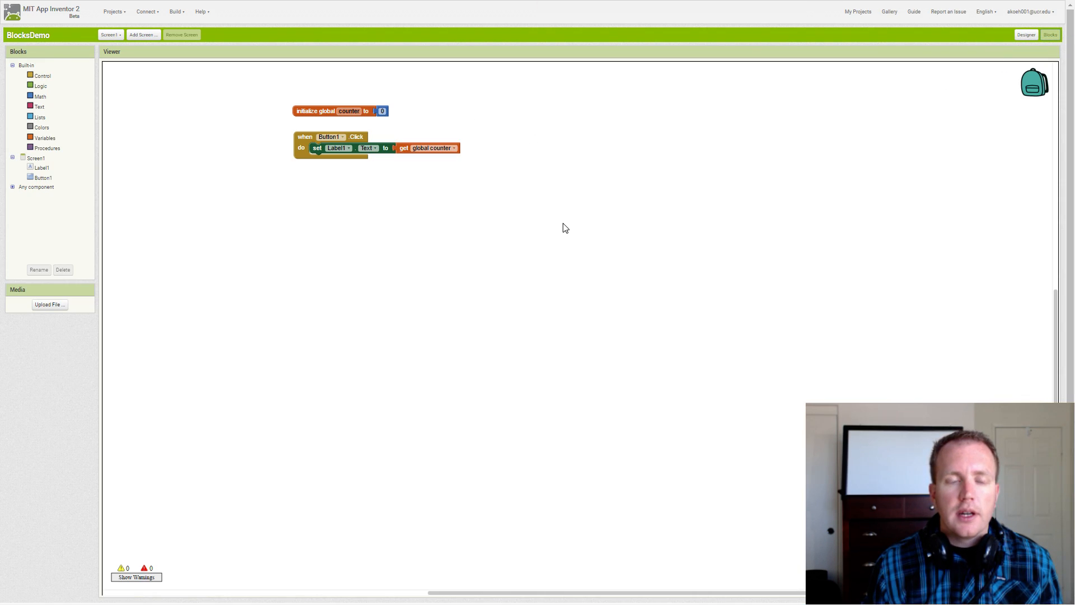
mouse_move(285, 178)
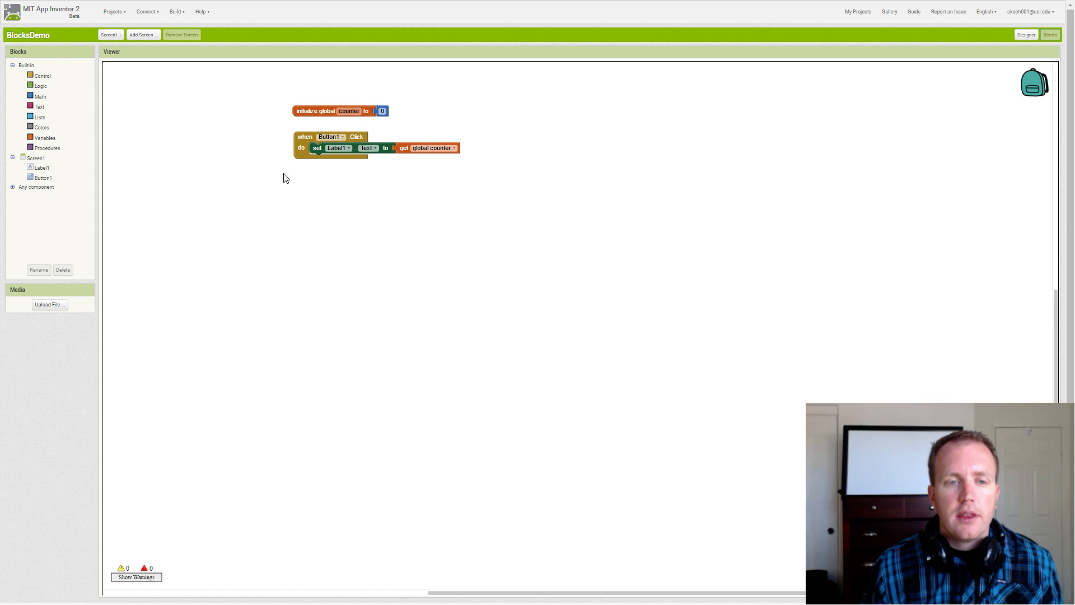
mouse_move(281, 150)
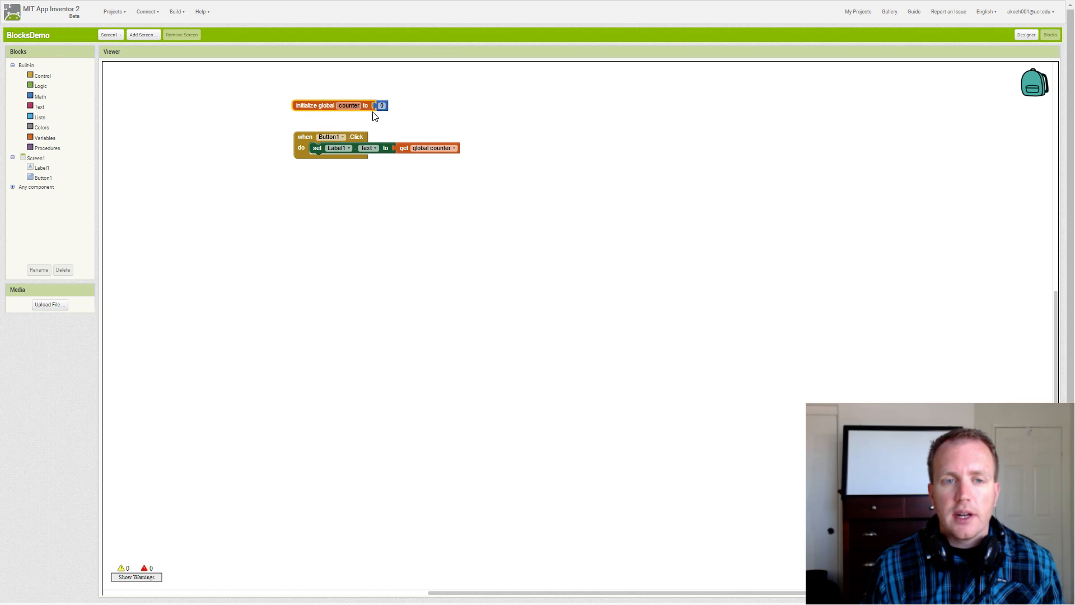
mouse_move(388, 119)
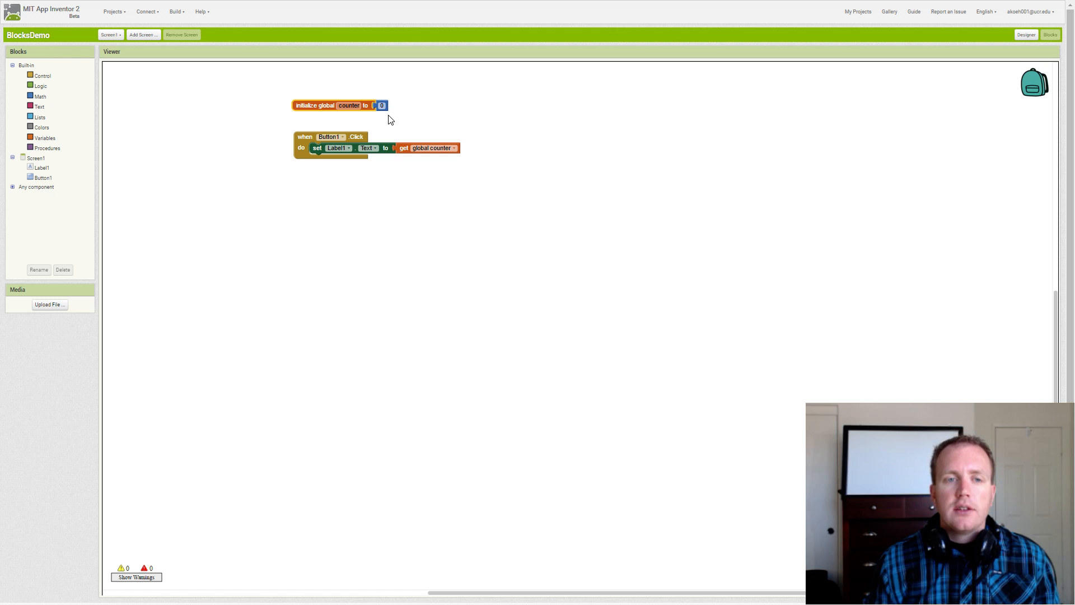
mouse_move(245, 132)
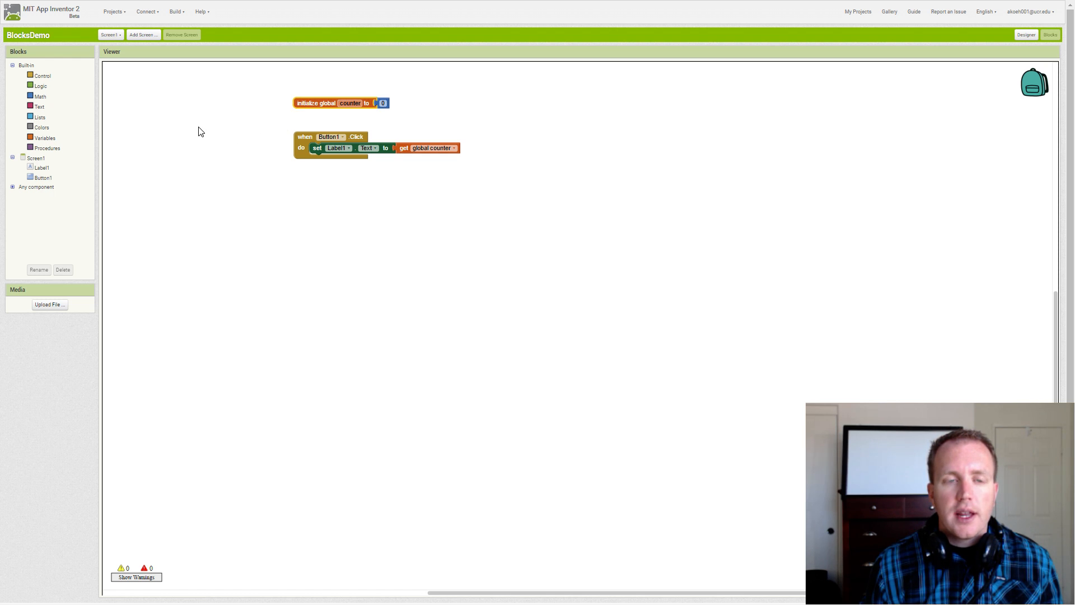
mouse_move(100, 133)
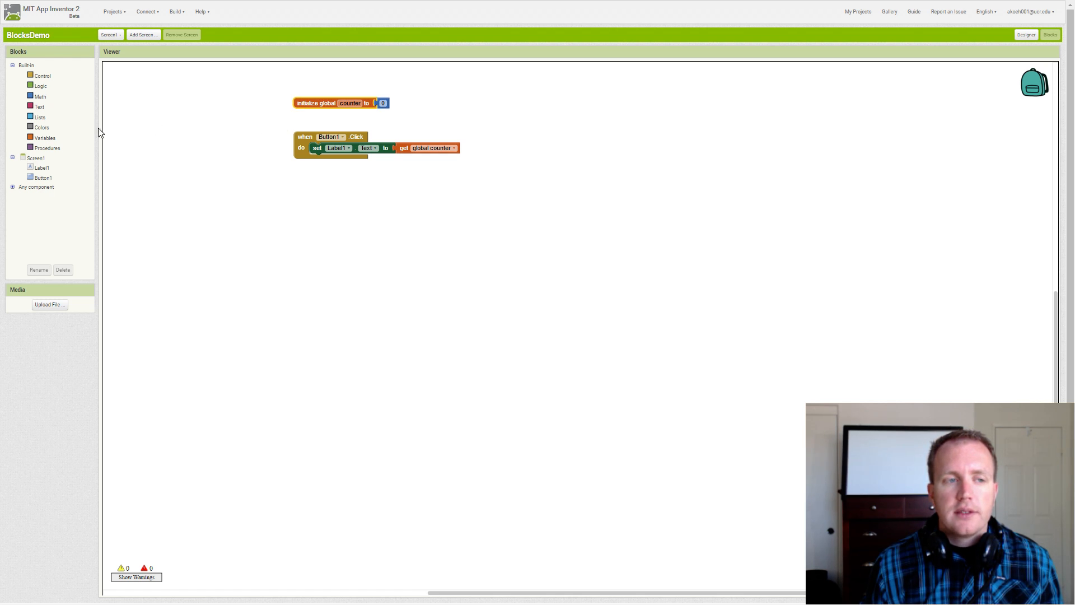
mouse_move(40, 117)
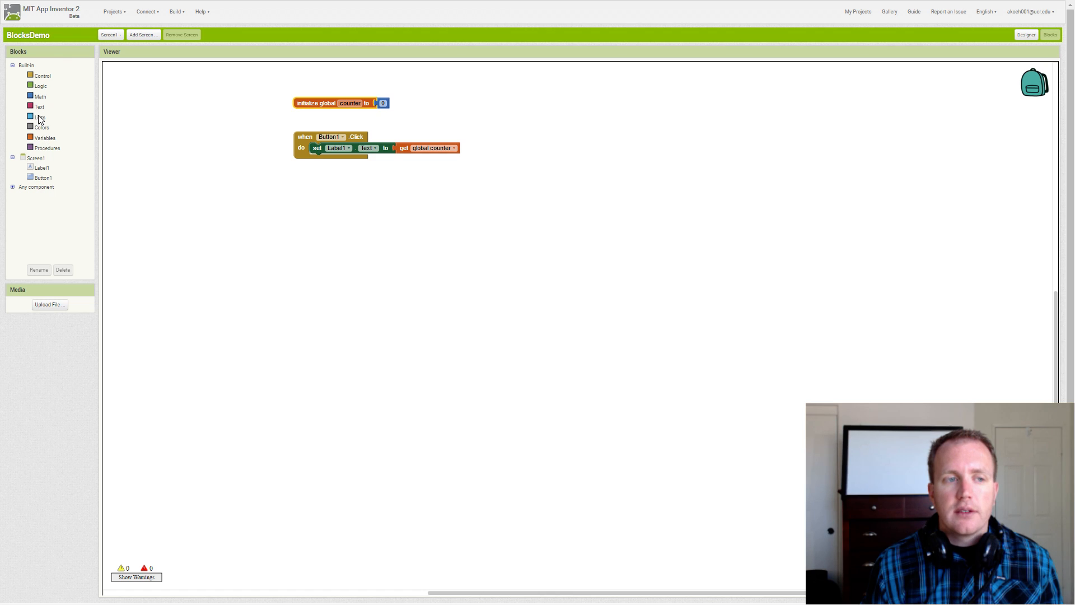
click(41, 116)
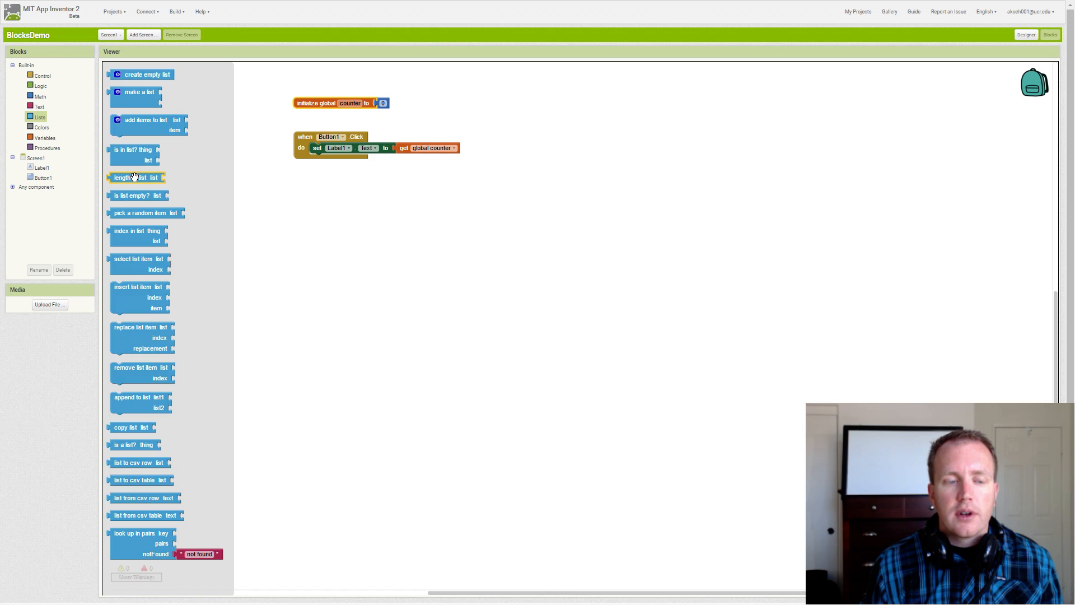
mouse_move(174, 464)
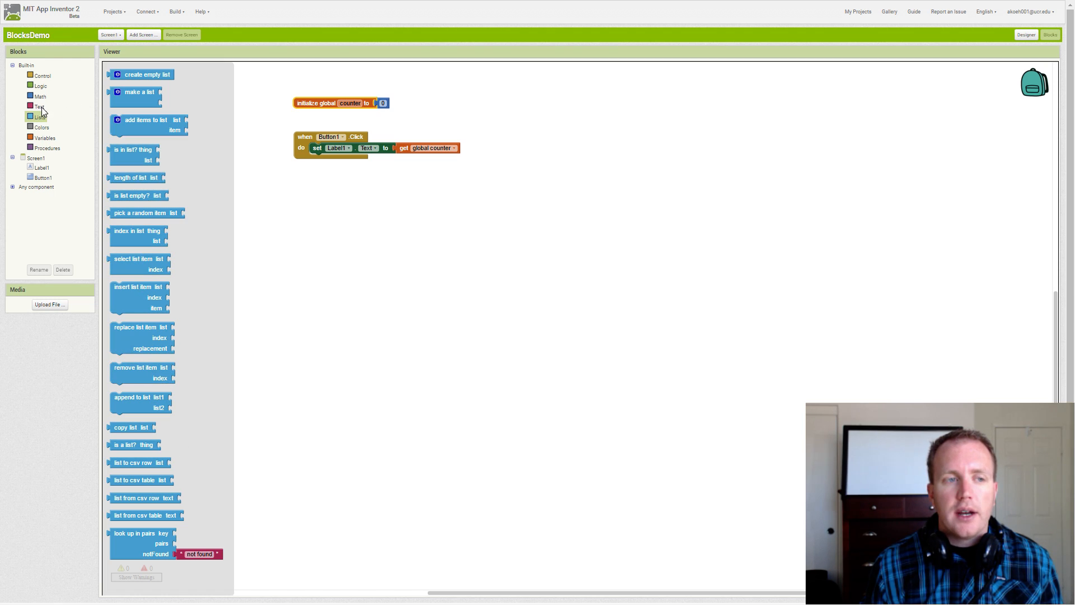
click(42, 75)
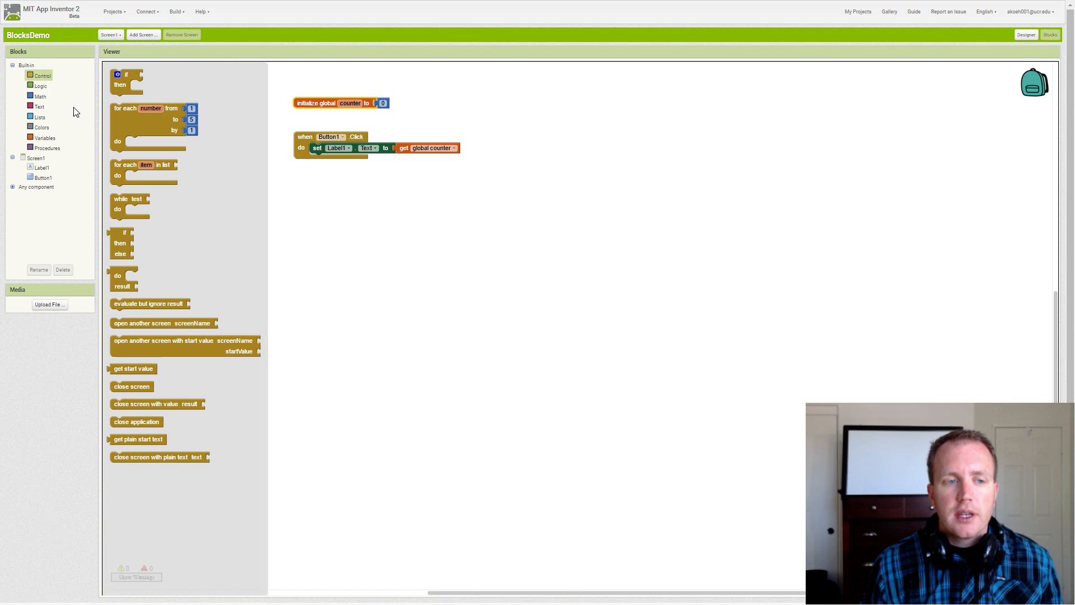
mouse_move(178, 187)
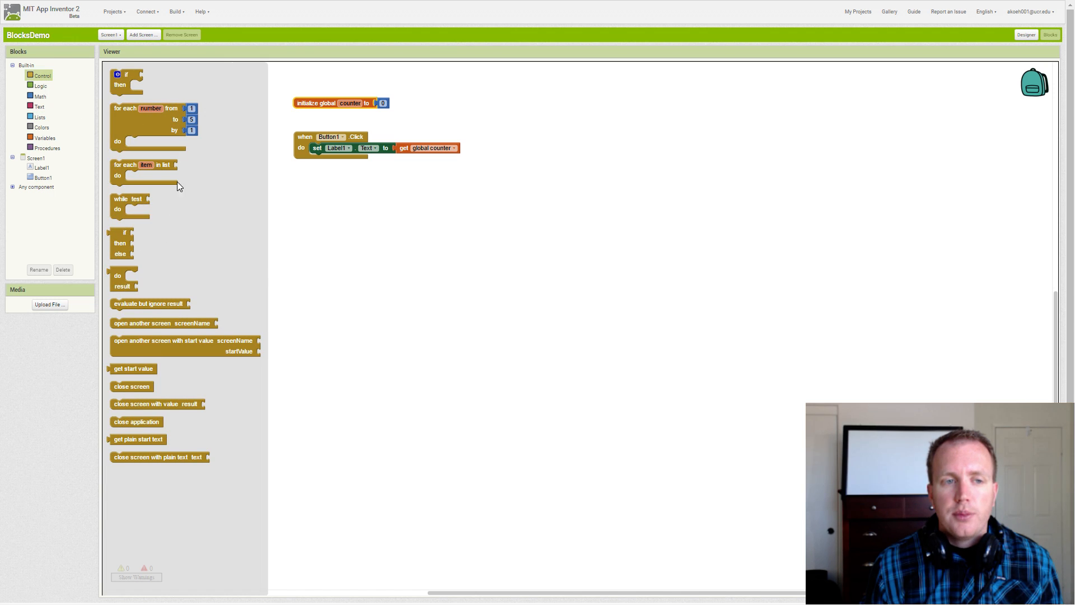
mouse_move(122, 173)
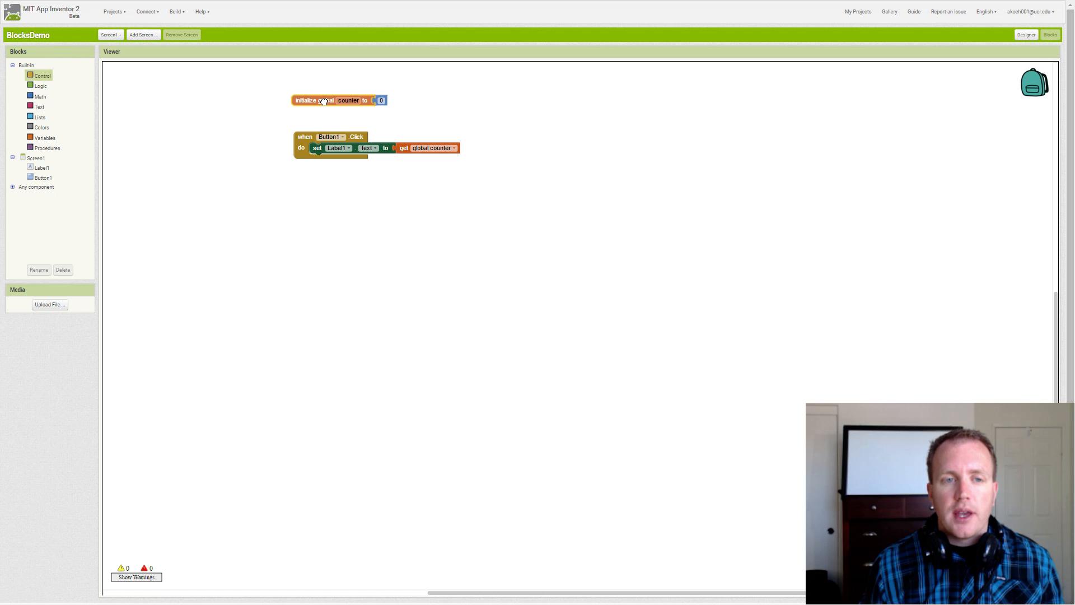
mouse_move(323, 100)
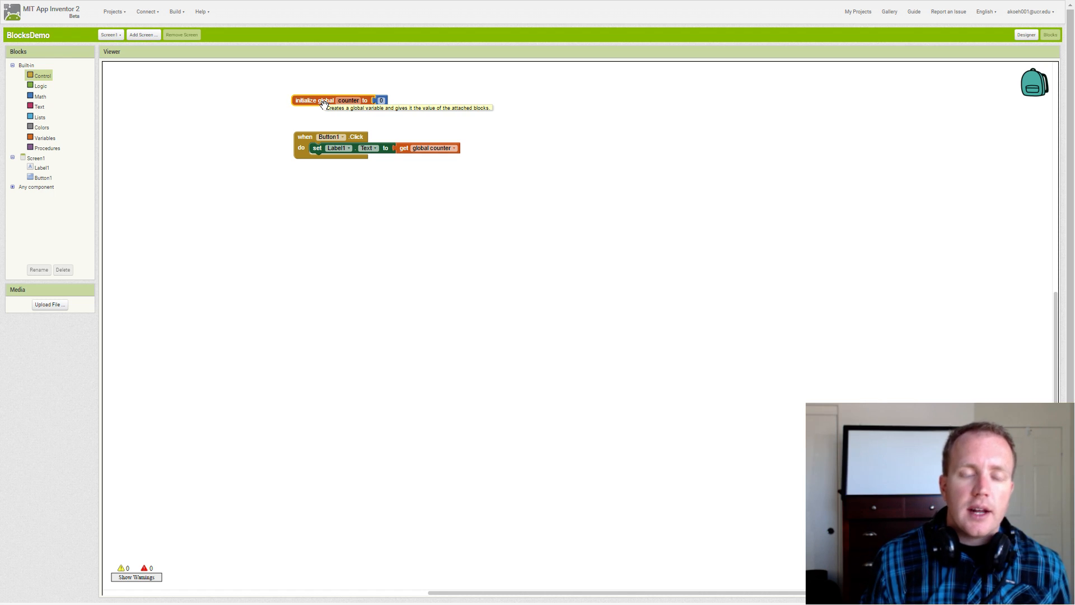
mouse_move(302, 119)
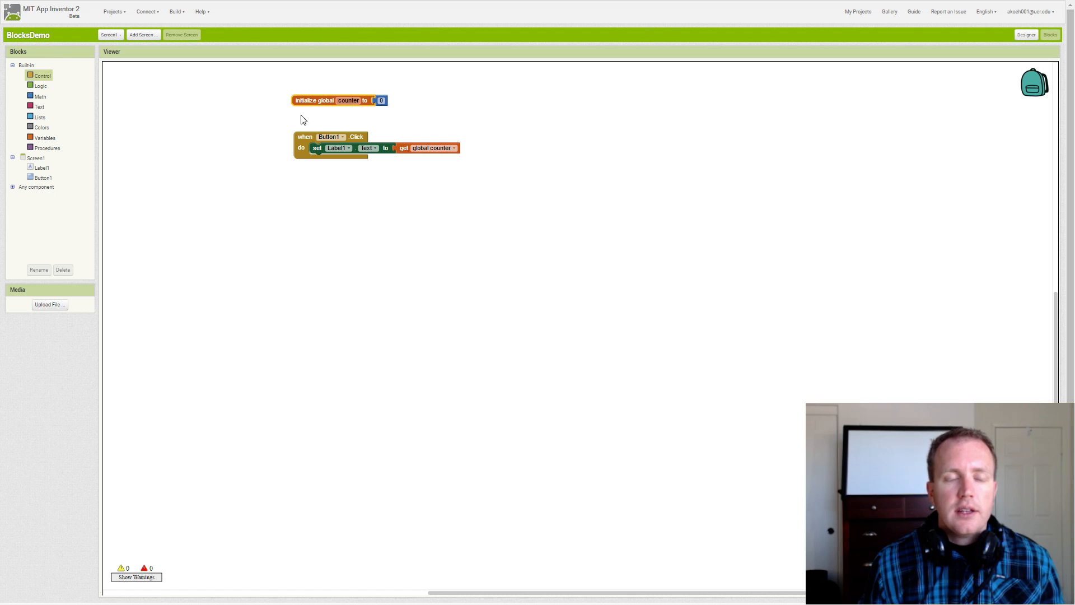
Step: Place a loose 'set global counter to' block below the when Button1.Click handler
click(40, 96)
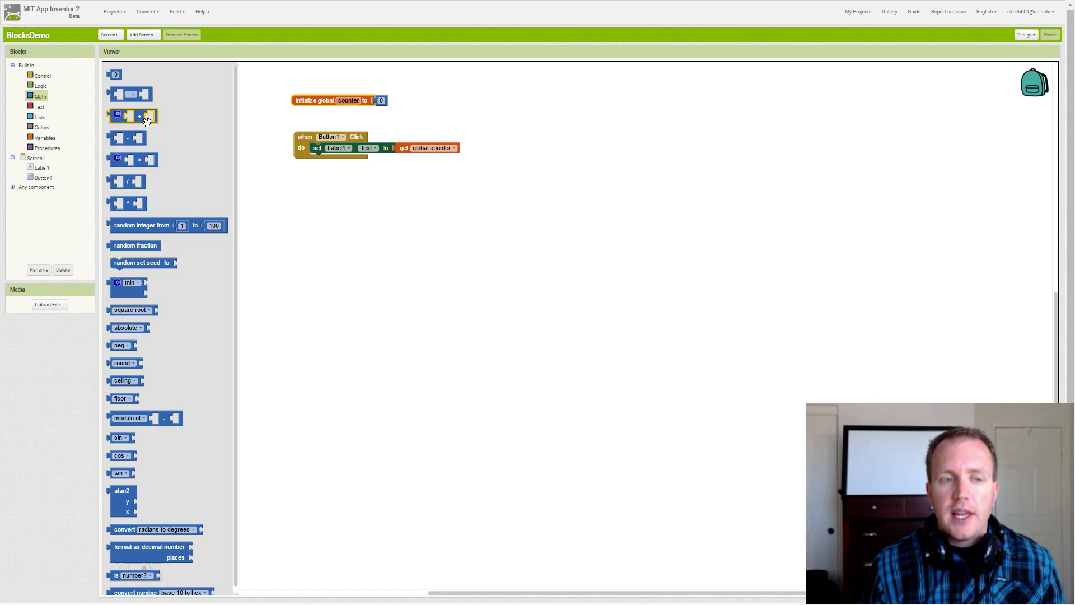
mouse_move(180, 139)
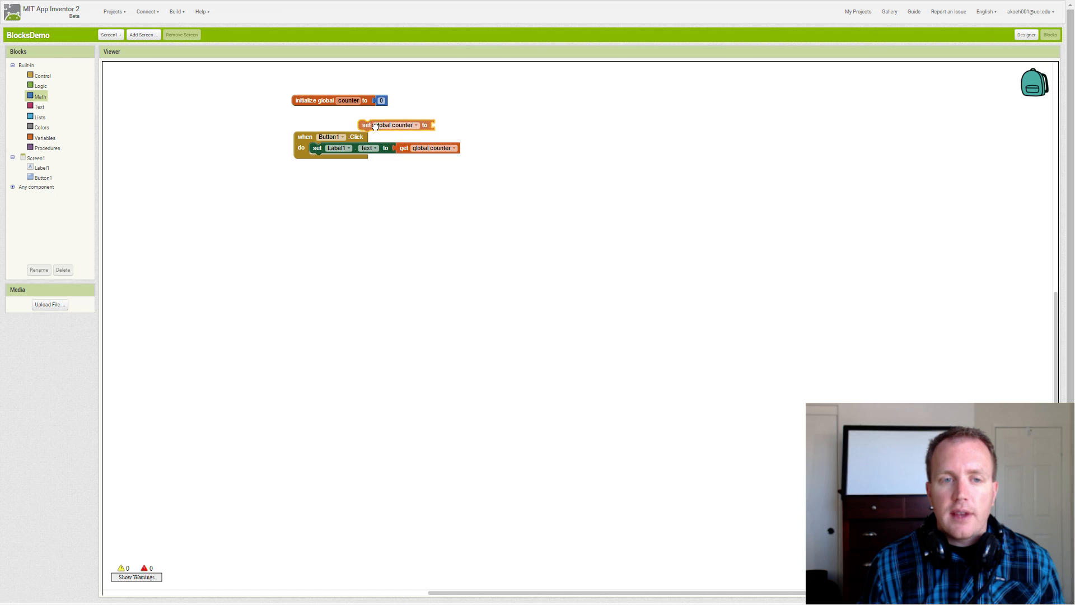
drag(390, 124, 334, 183)
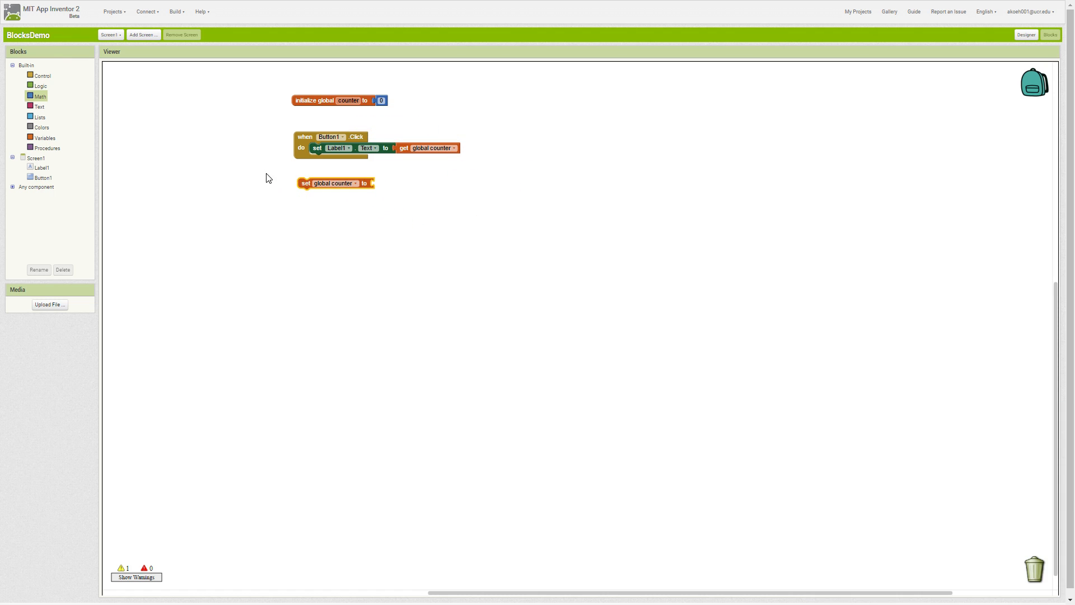
mouse_move(45, 103)
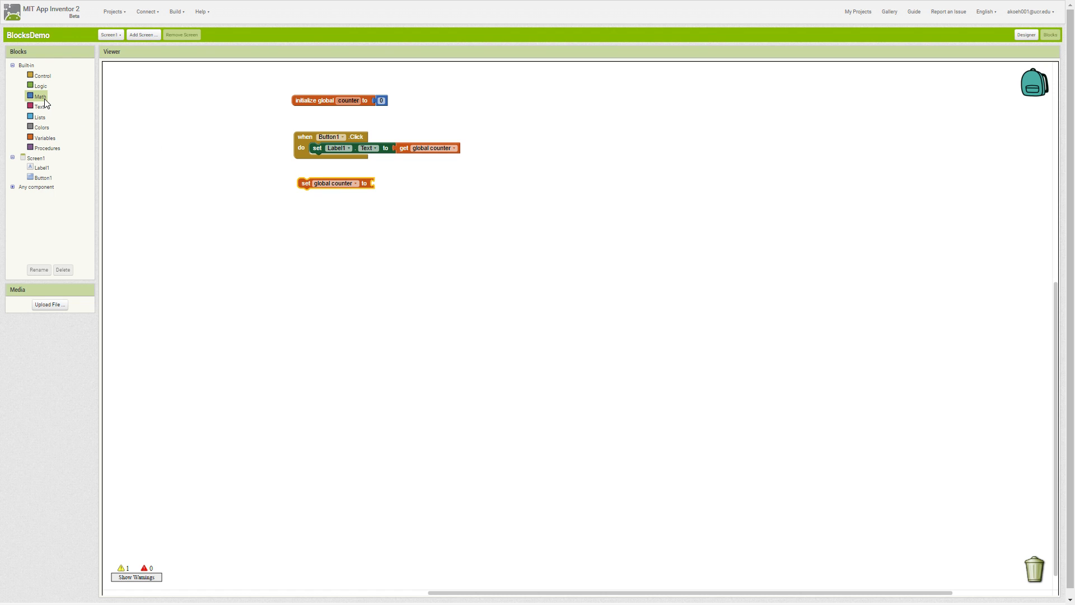
Step: Plug a Math '+' block into 'set global counter to' with a number 1 in its second slot
click(40, 97)
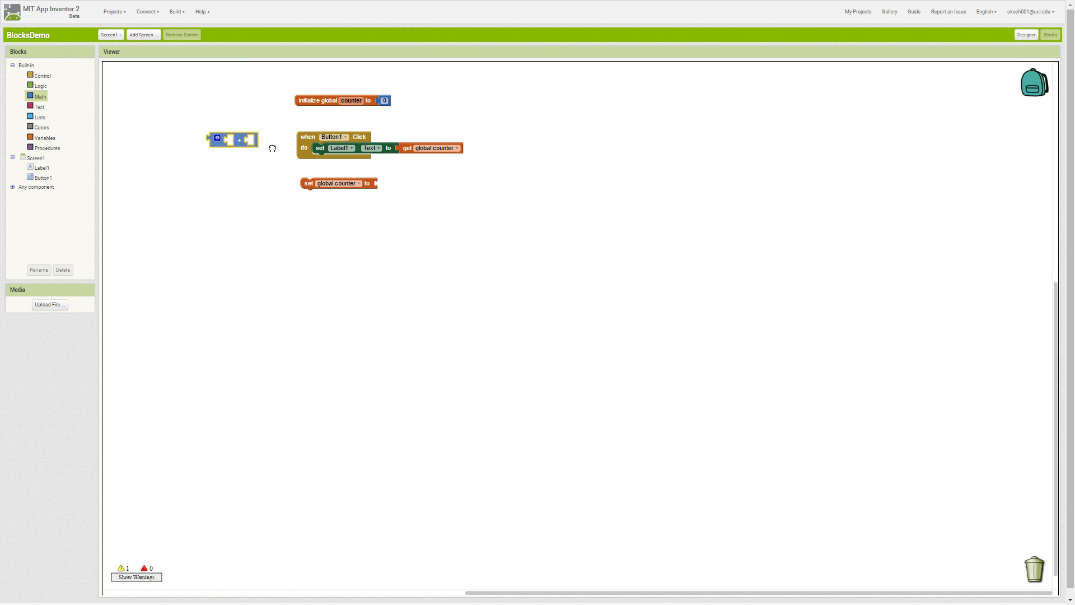
drag(233, 140, 401, 185)
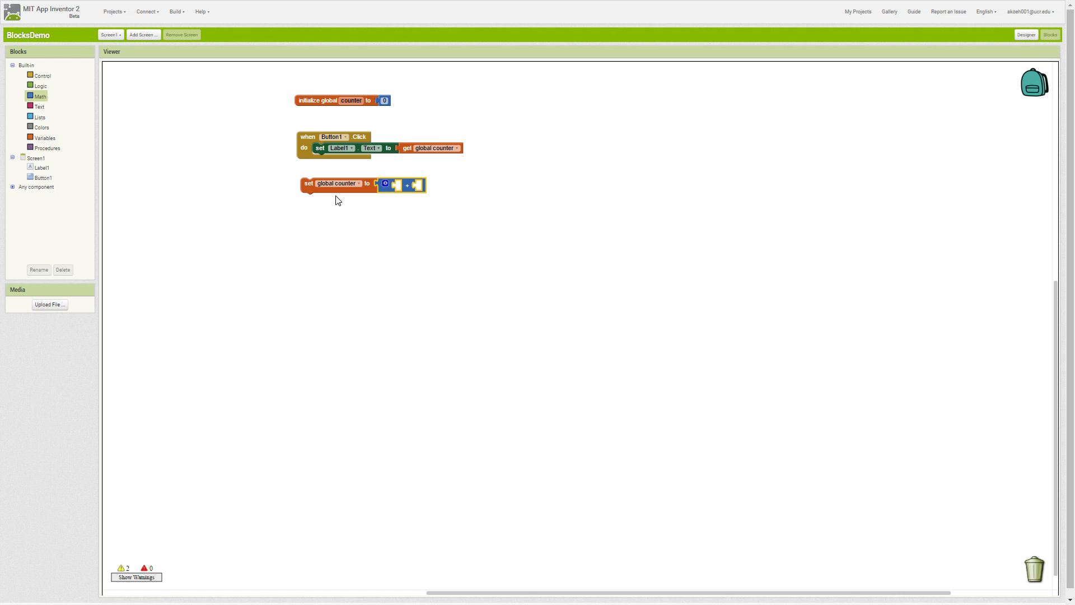
mouse_move(349, 114)
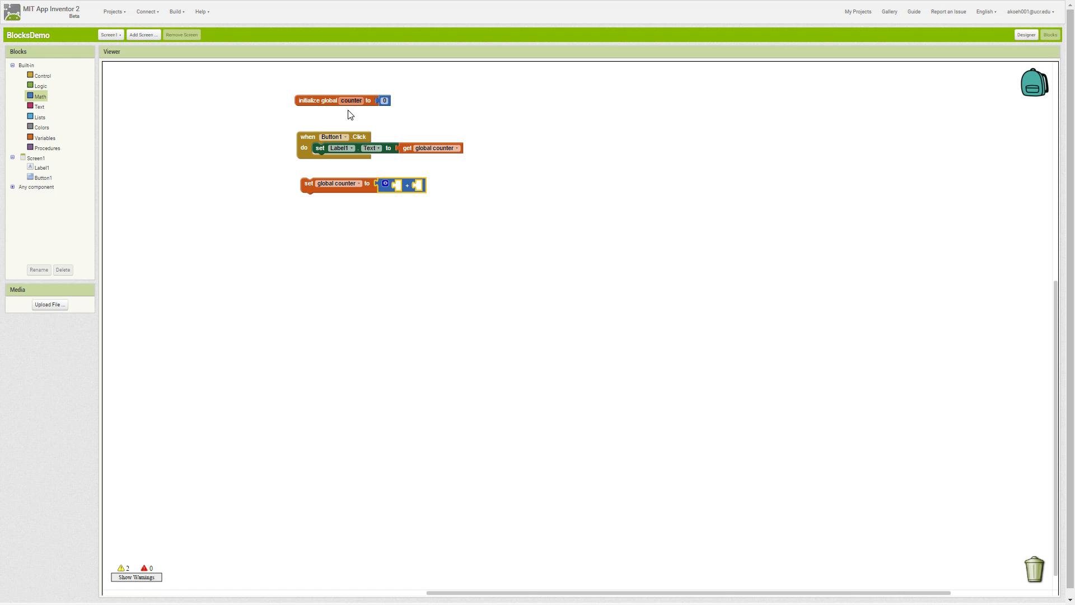
click(384, 100)
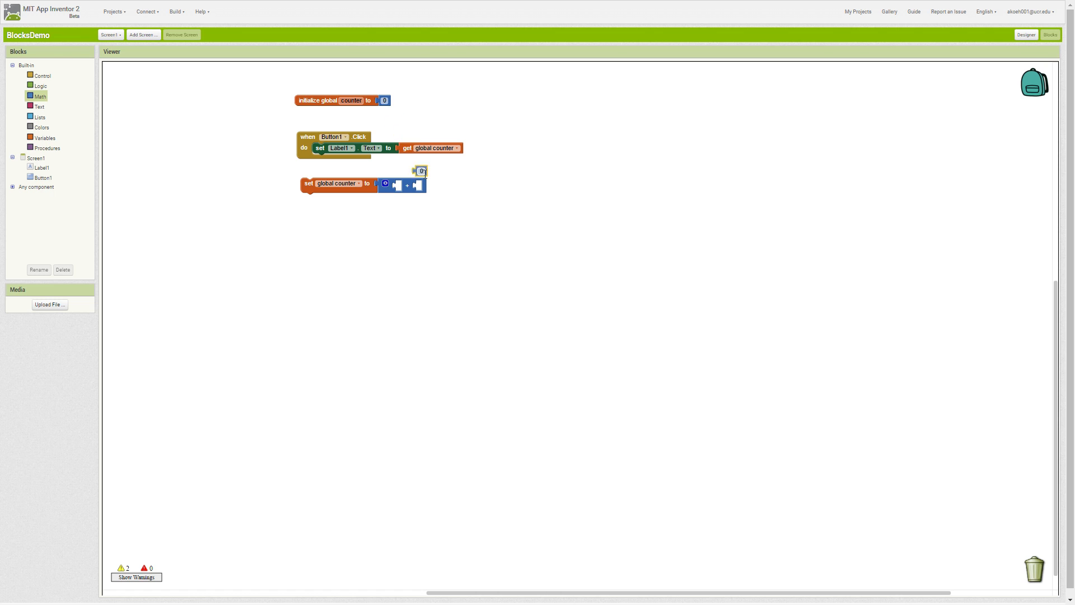
drag(421, 170, 421, 184)
text(1)
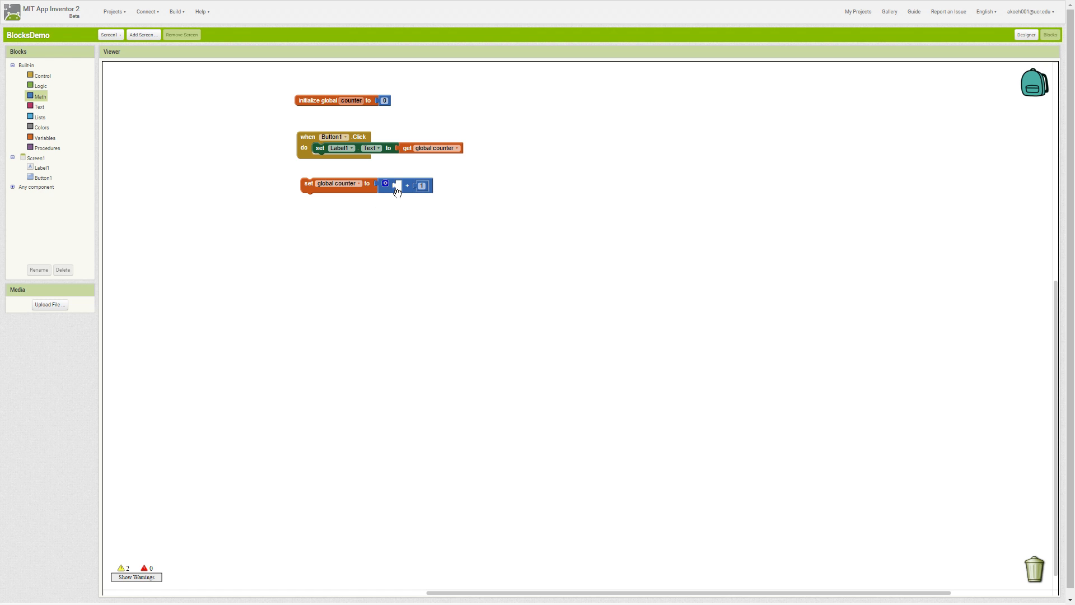
mouse_move(398, 192)
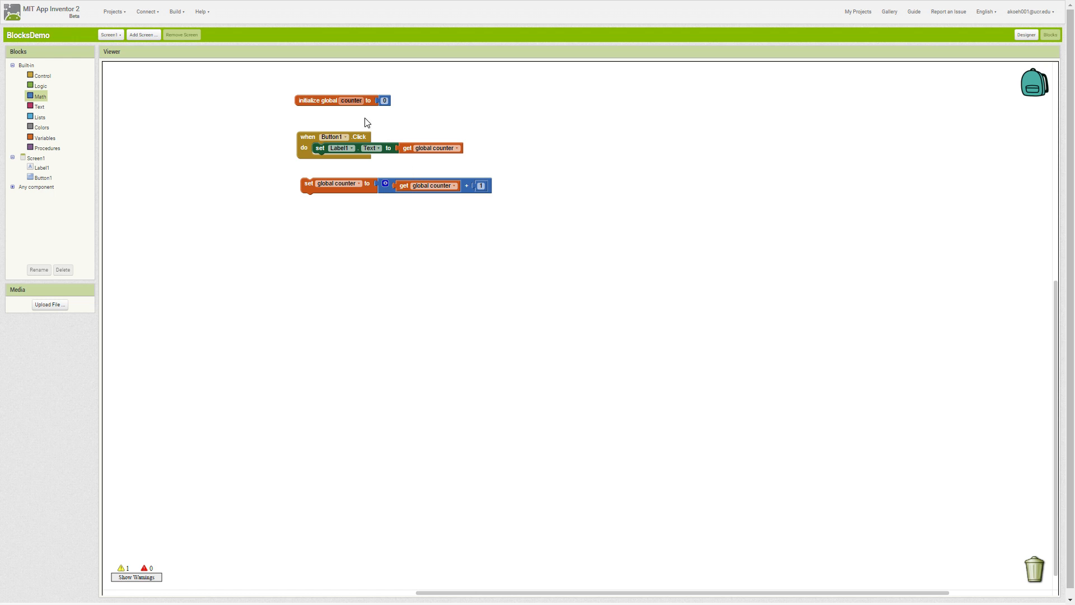
Step: Fill the addition's first slot so the counter update reads get global counter + 1
click(350, 100)
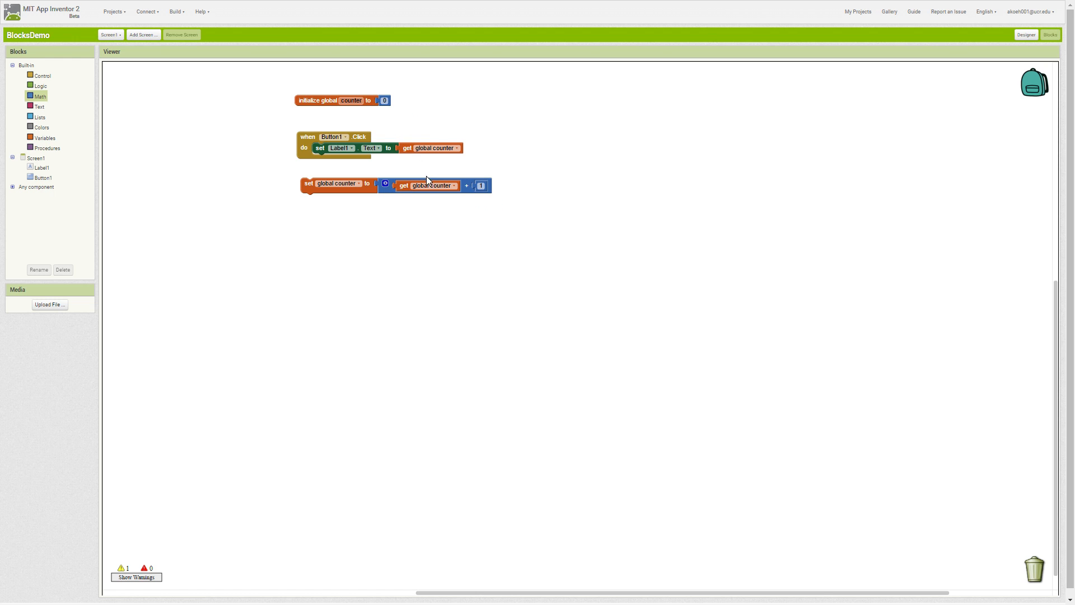
mouse_move(420, 170)
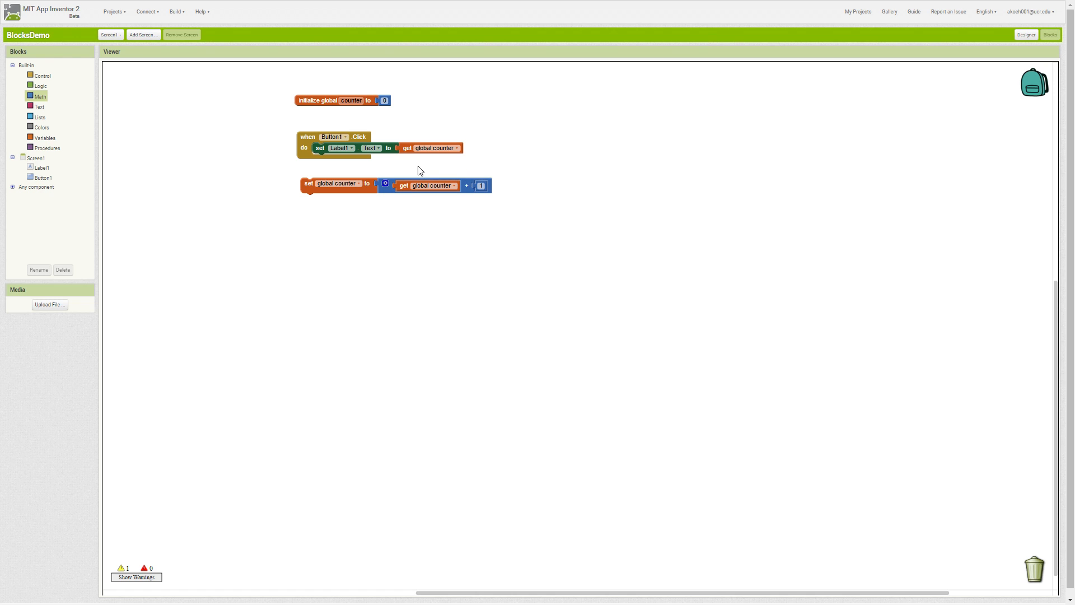
mouse_move(346, 191)
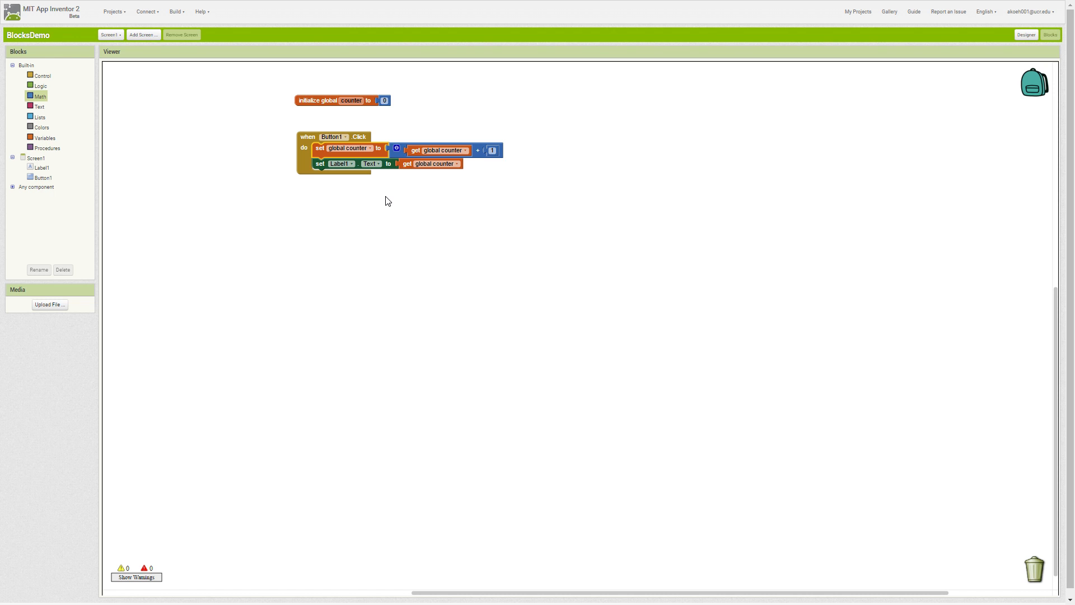
mouse_move(386, 250)
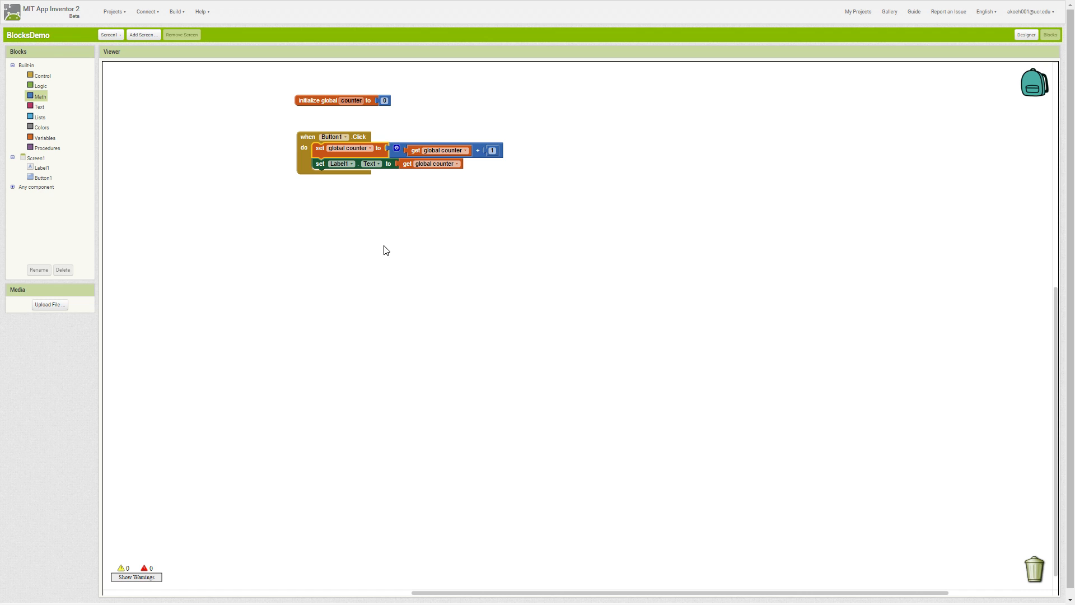
mouse_move(374, 212)
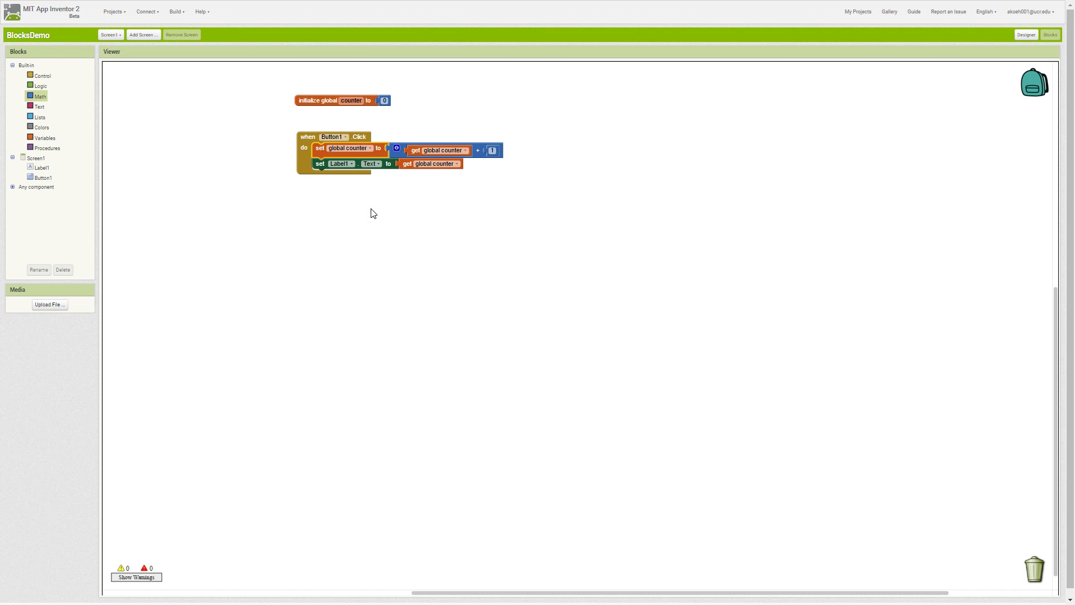
mouse_move(397, 151)
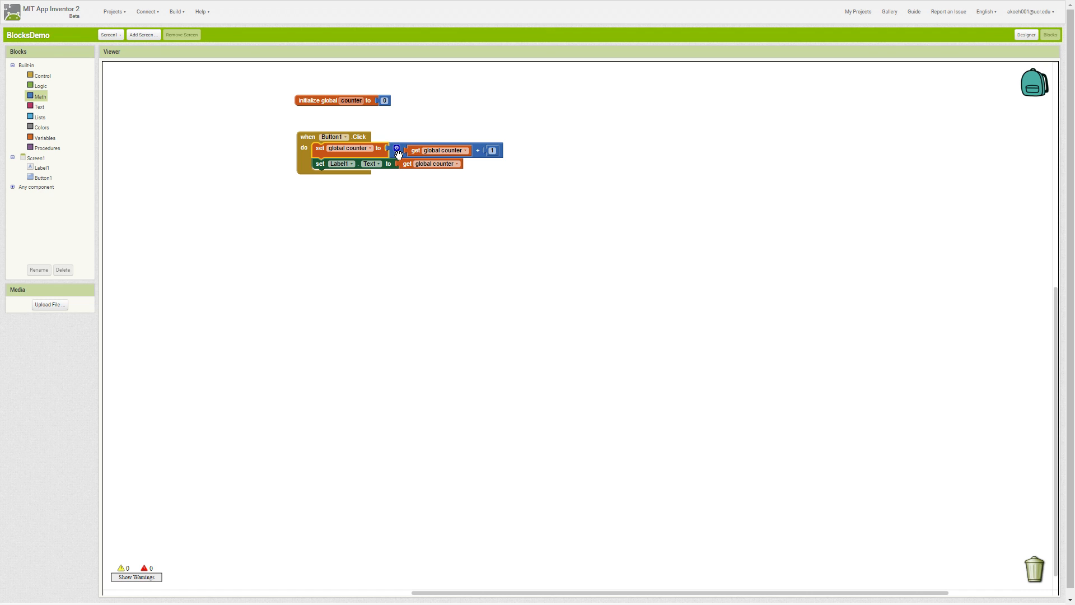
mouse_move(420, 187)
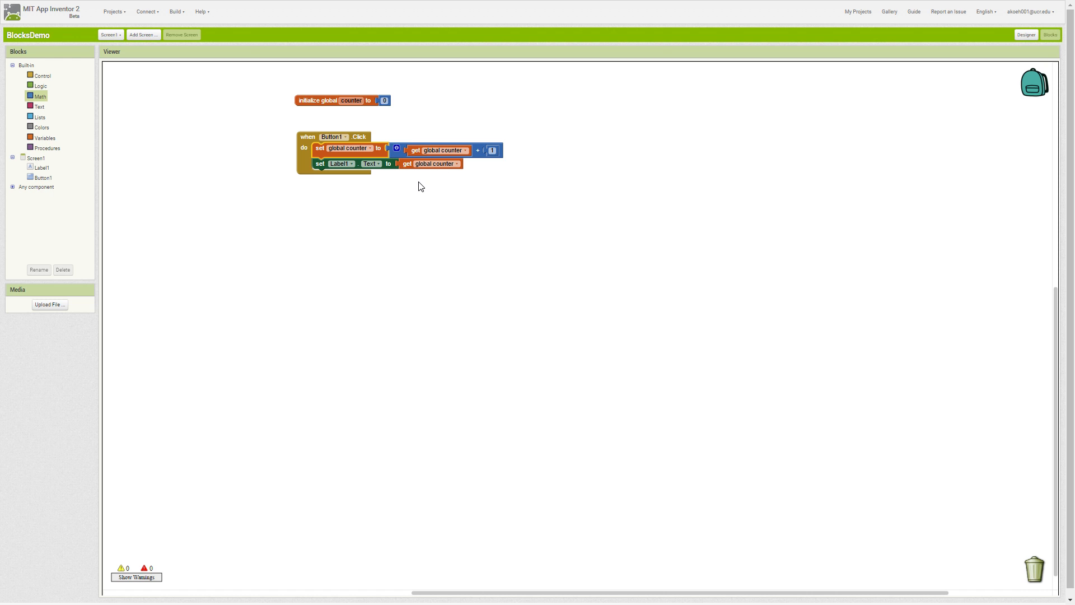
mouse_move(427, 189)
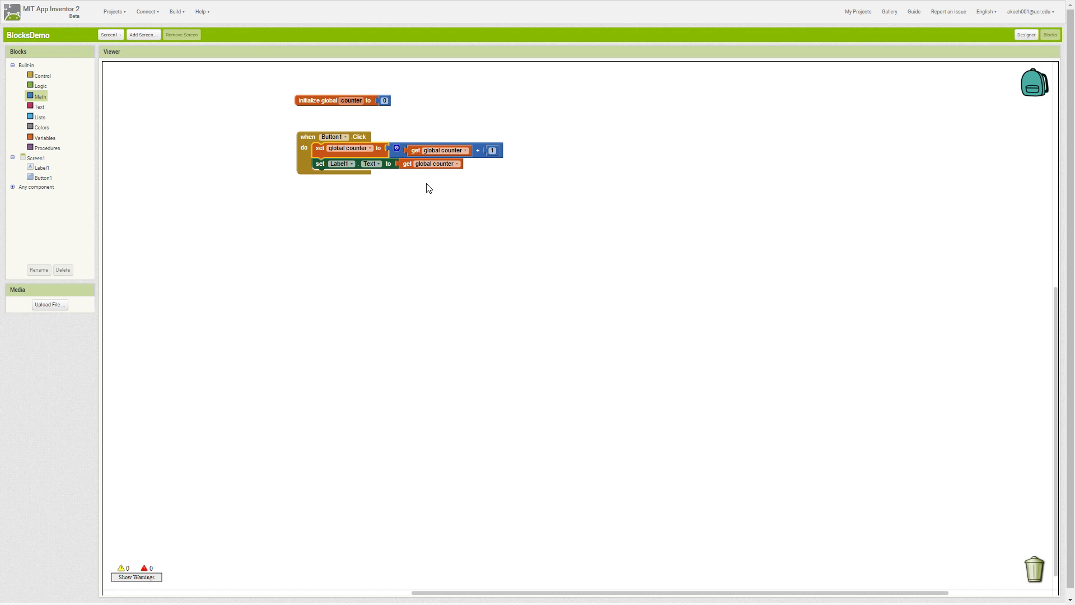